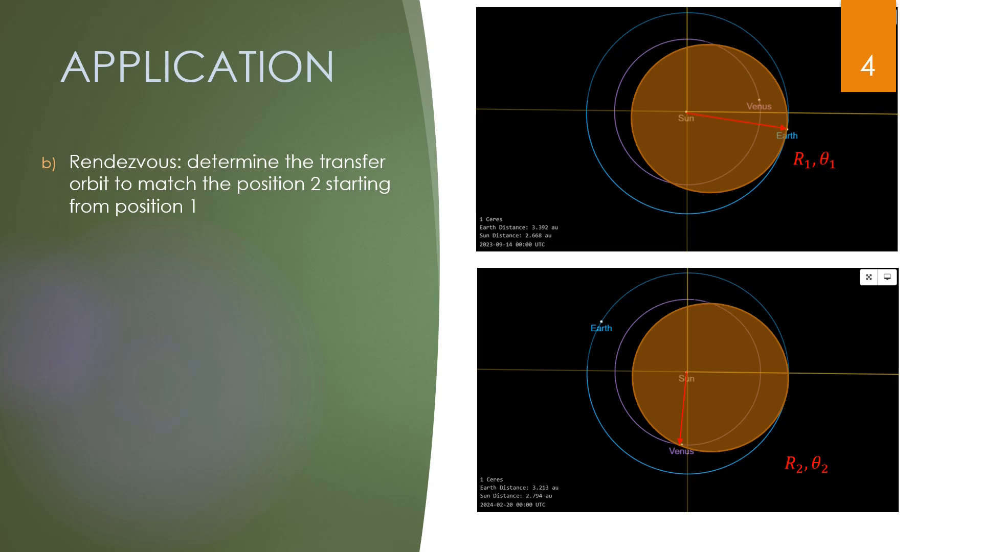
Mark the 360-day result and 158-day target in red, then advance to slide 13's iteration table.
{"action": "key", "text": "Right"}
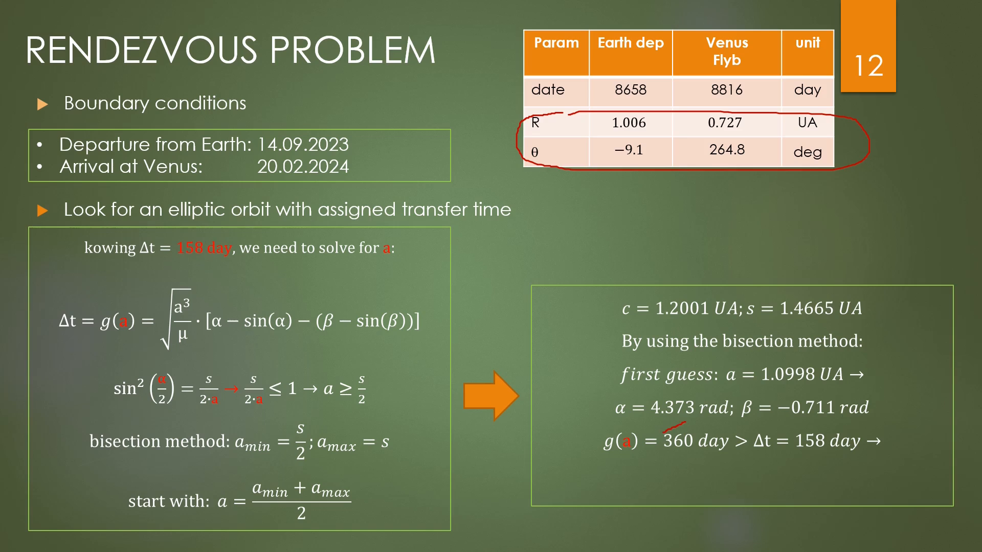
{"action": "left_click_drag", "start_coordinate": [658, 435], "coordinate": [746, 439]}
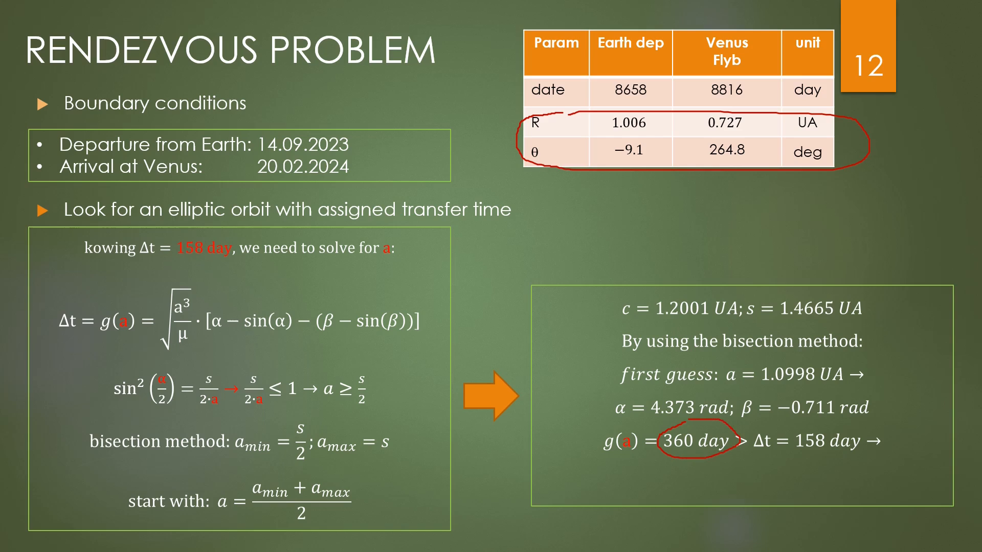
{"action": "left_click_drag", "start_coordinate": [802, 450], "coordinate": [858, 448]}
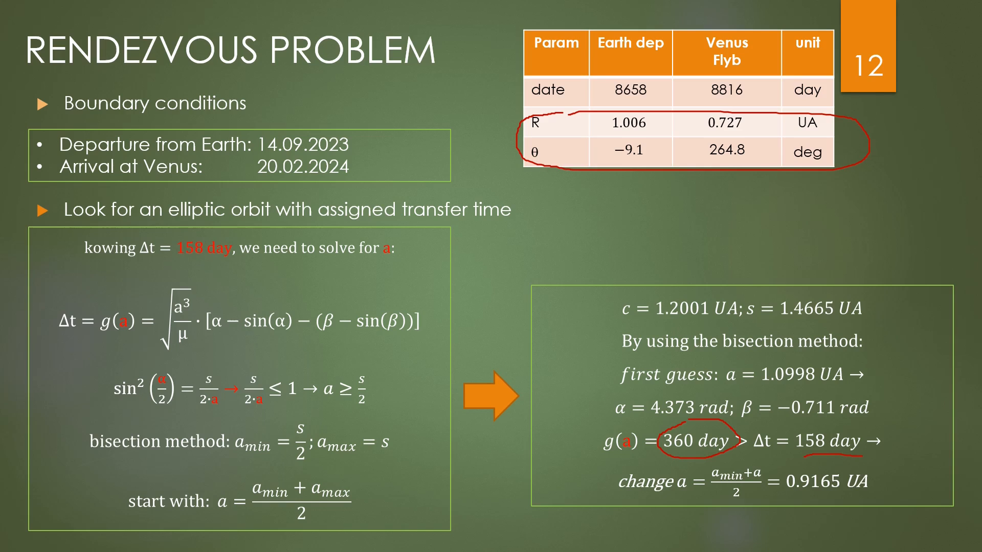
{"action": "key", "text": "right"}
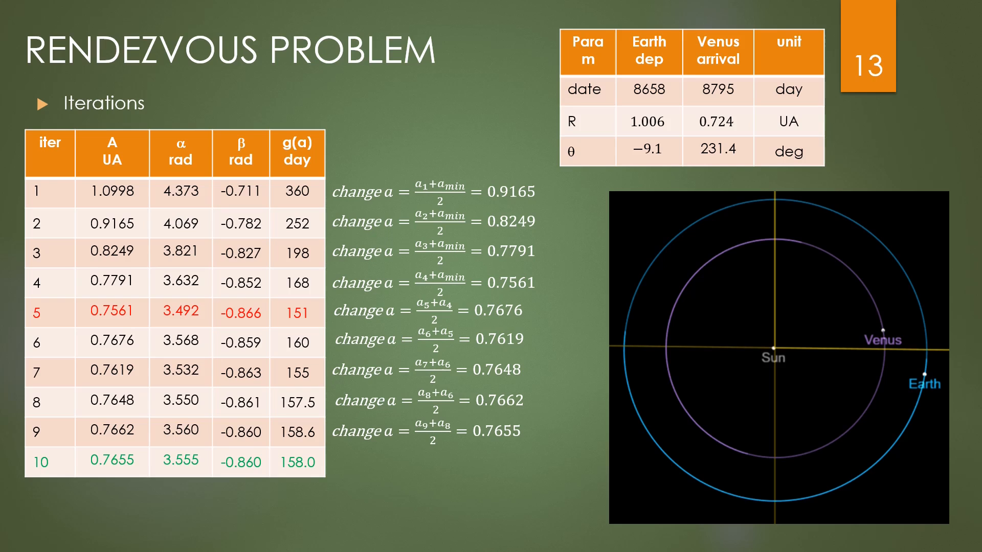
Circle the 151-day iteration-5 value and the a5+a4 averaging term in red ink.
{"action": "left_click_drag", "start_coordinate": [289, 300], "coordinate": [307, 325]}
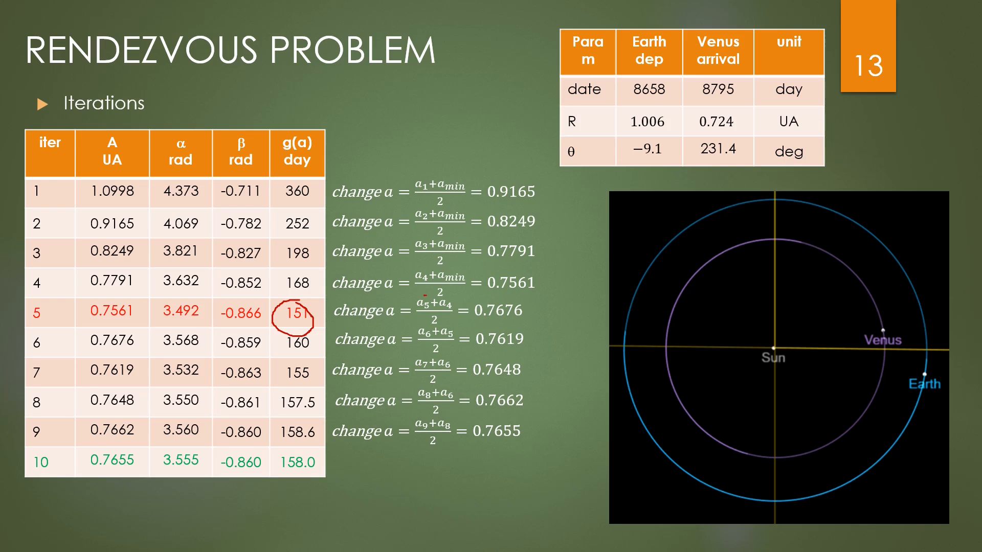
{"action": "left_click_drag", "start_coordinate": [414, 294], "coordinate": [463, 319]}
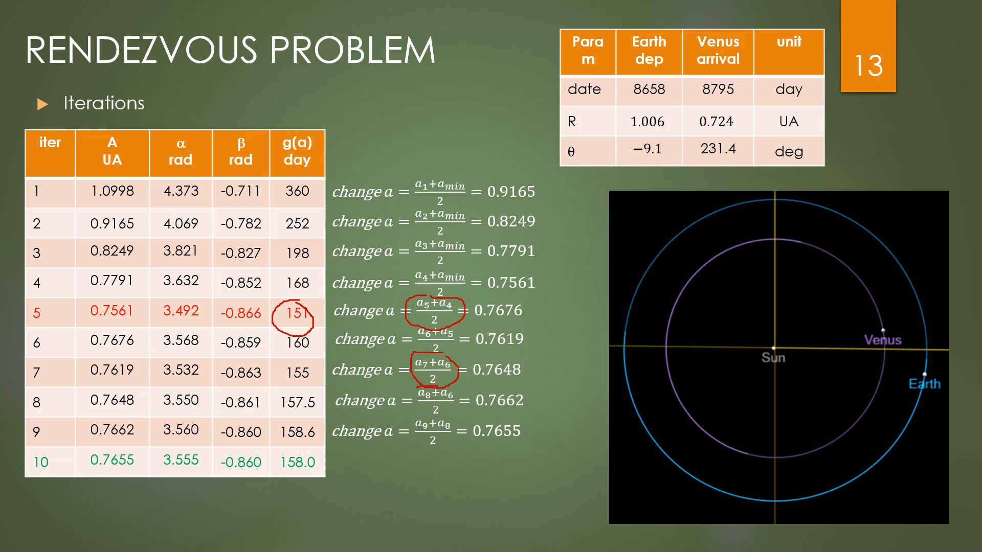
Circle the a8+a6 averaging term and the final 158.0-day g(a) result in red.
{"action": "left_click_drag", "start_coordinate": [413, 385], "coordinate": [457, 413]}
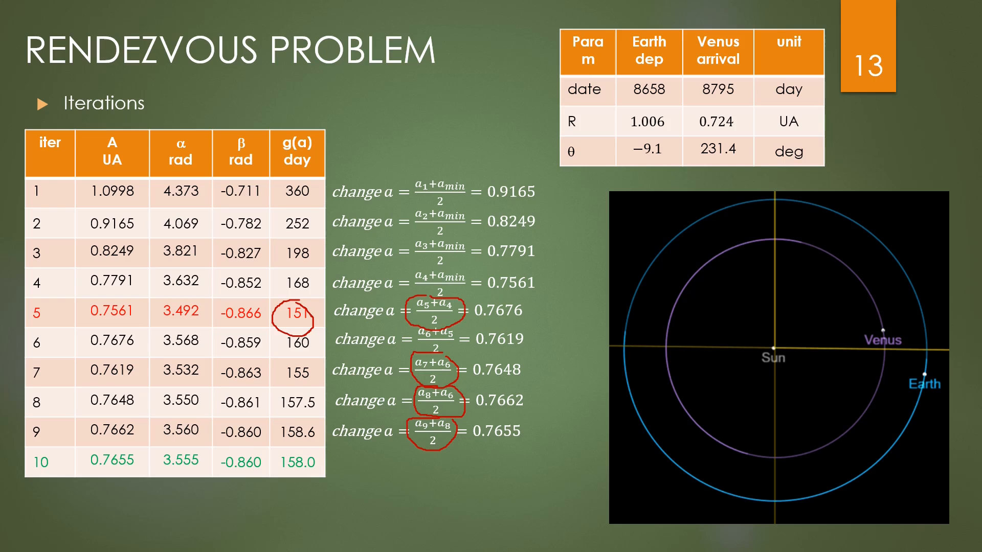
{"action": "left_click_drag", "start_coordinate": [289, 457], "coordinate": [313, 467]}
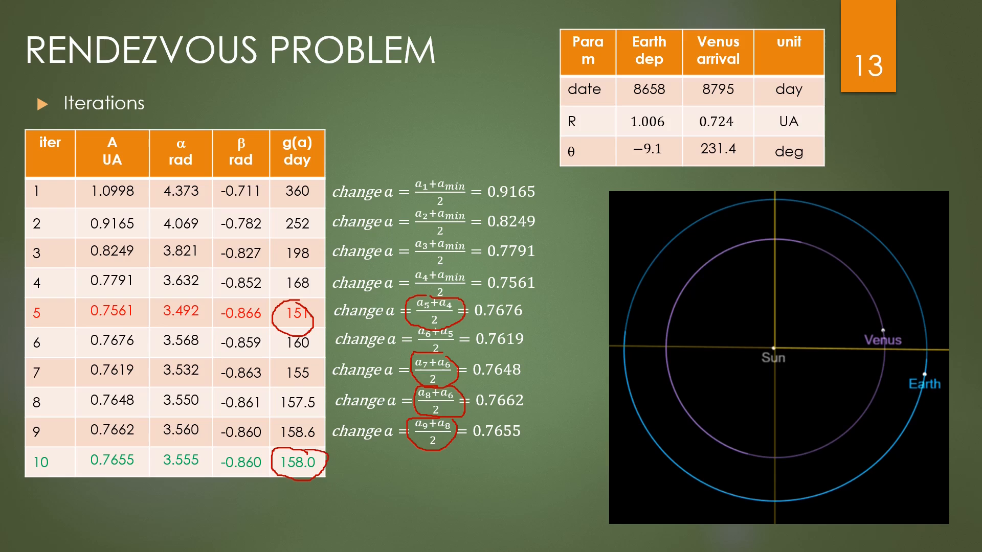